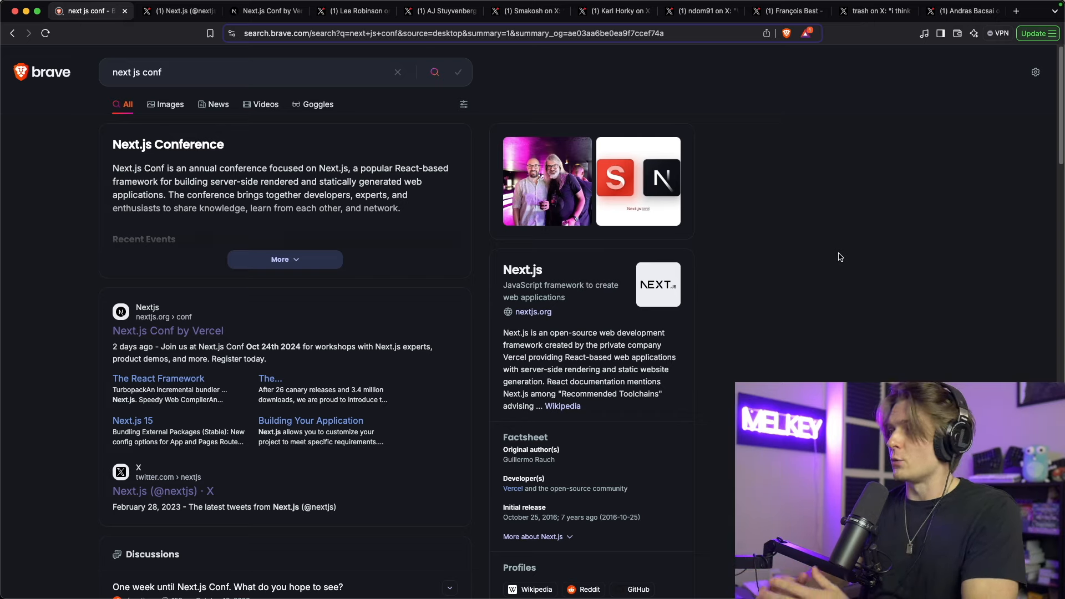
mouse_move(243, 202)
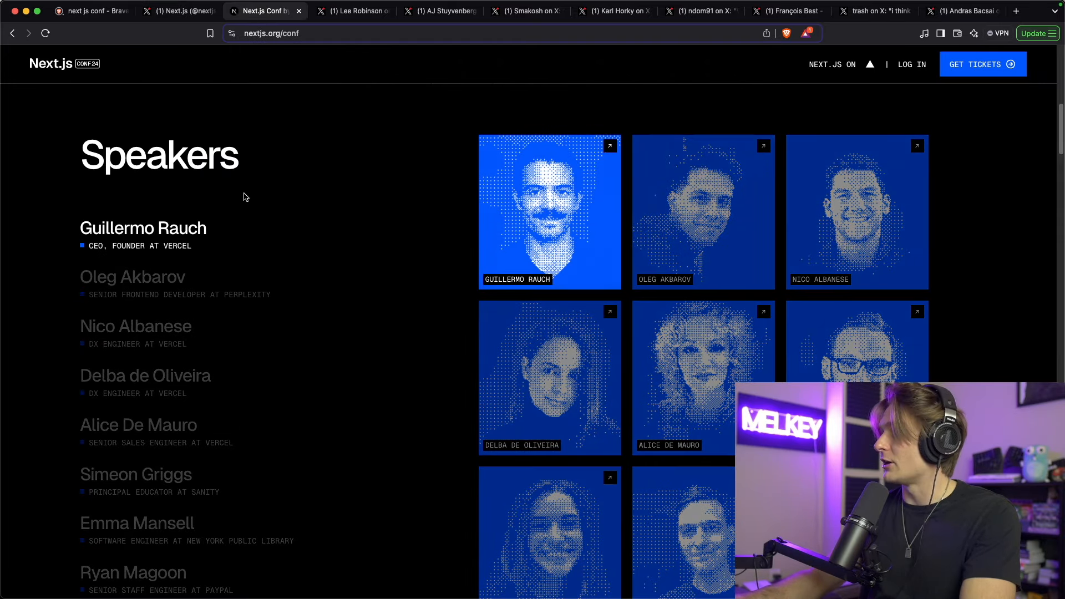
mouse_move(236, 249)
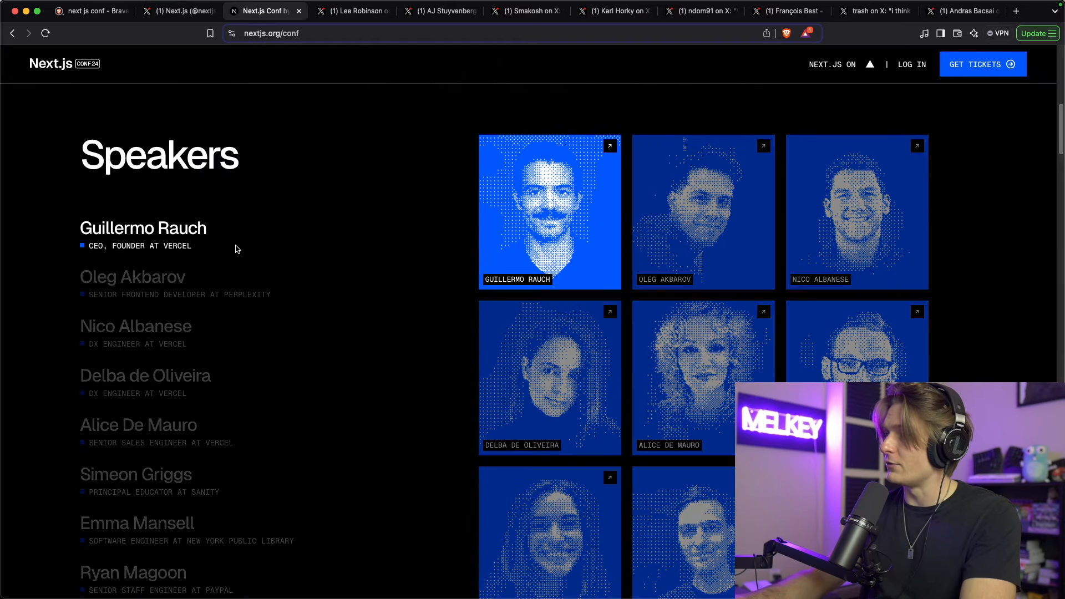
Step: Scroll through the Next.js Conf speaker lineup and back up to the top
scroll("down", 3)
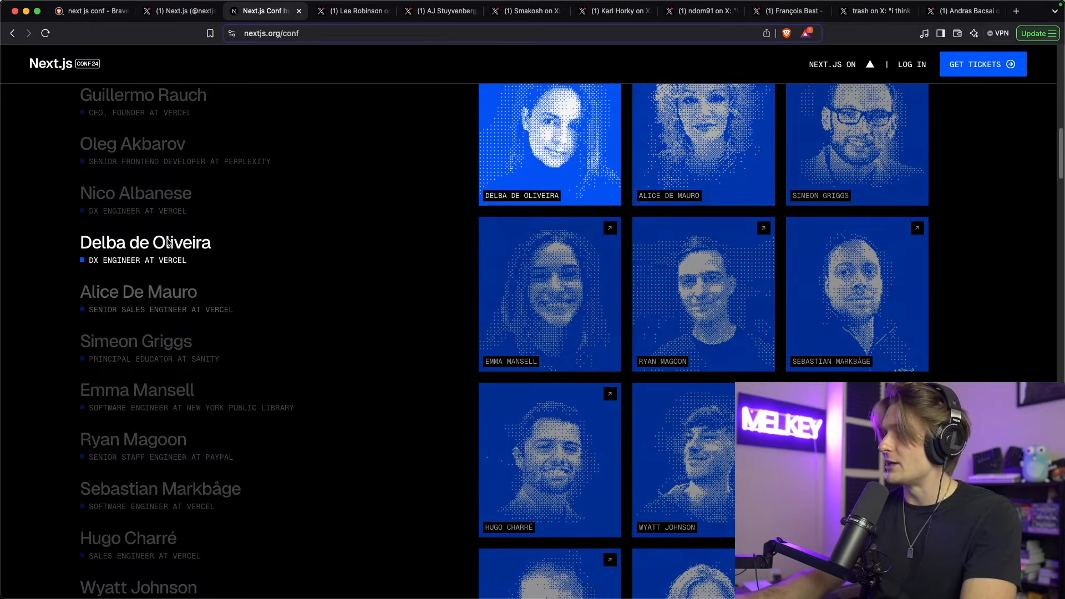
scroll("down", 3)
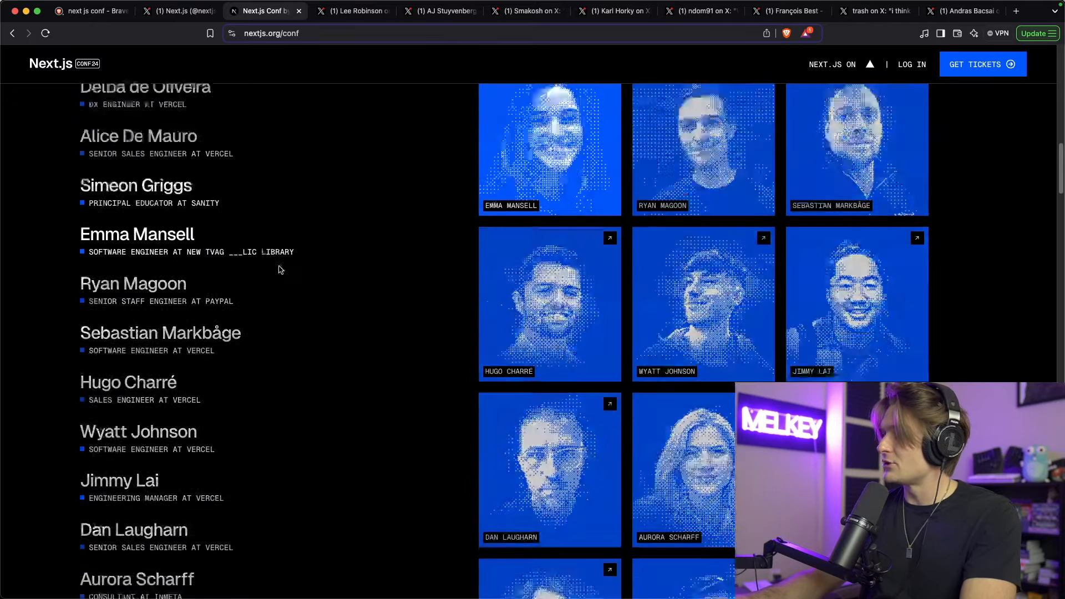
scroll("up", 3)
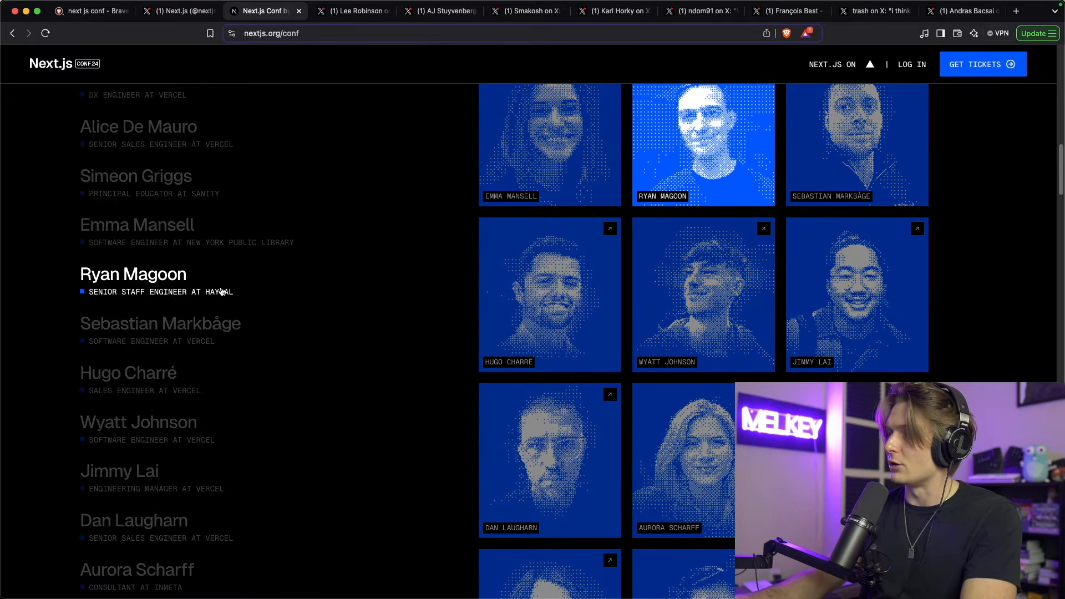
mouse_move(219, 291)
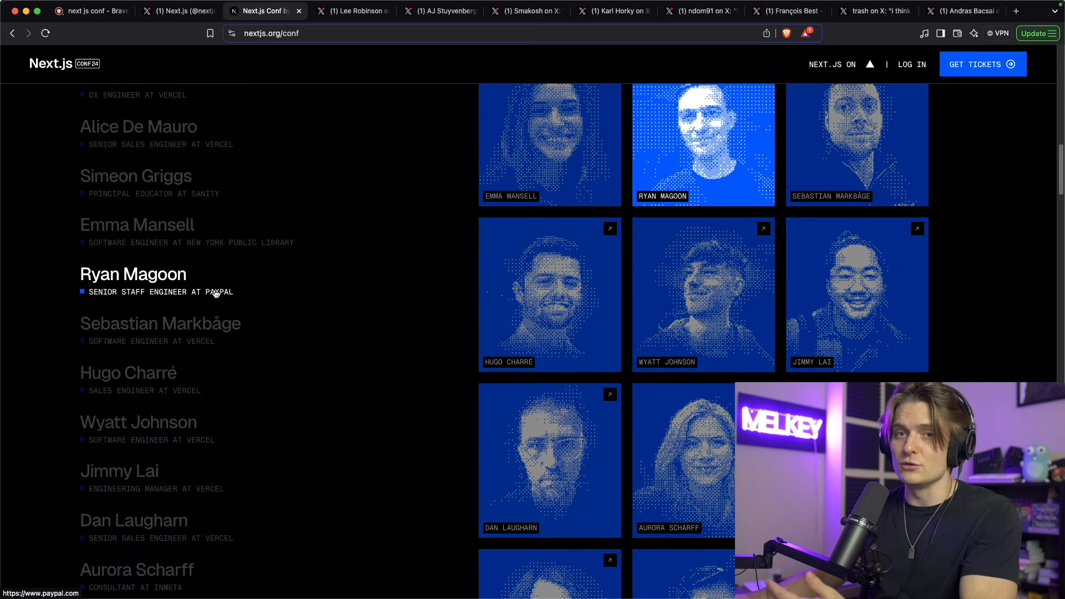
scroll("down", 3)
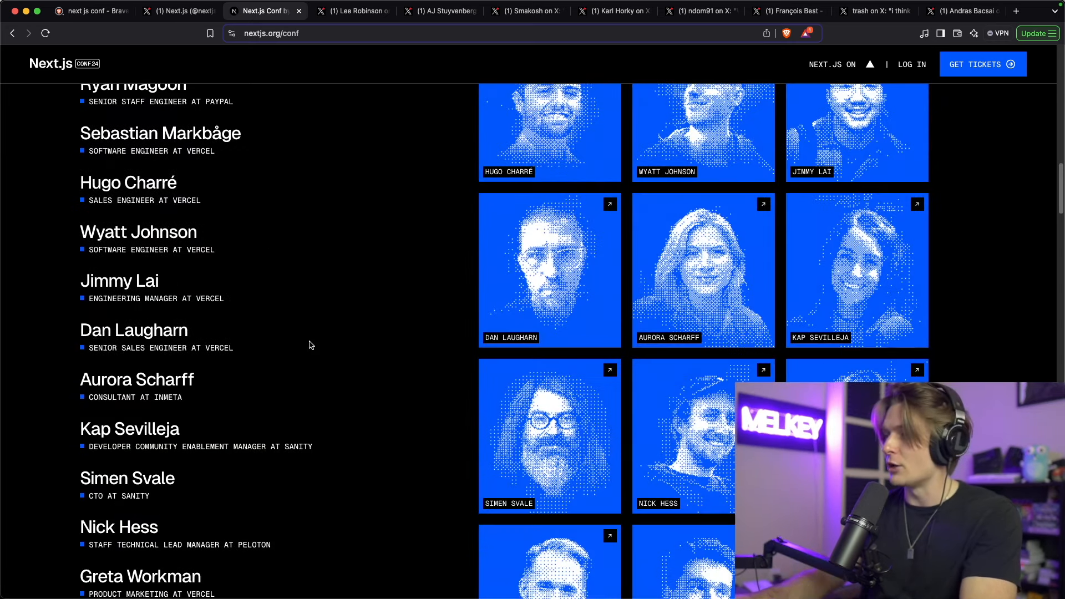
scroll("up", 3)
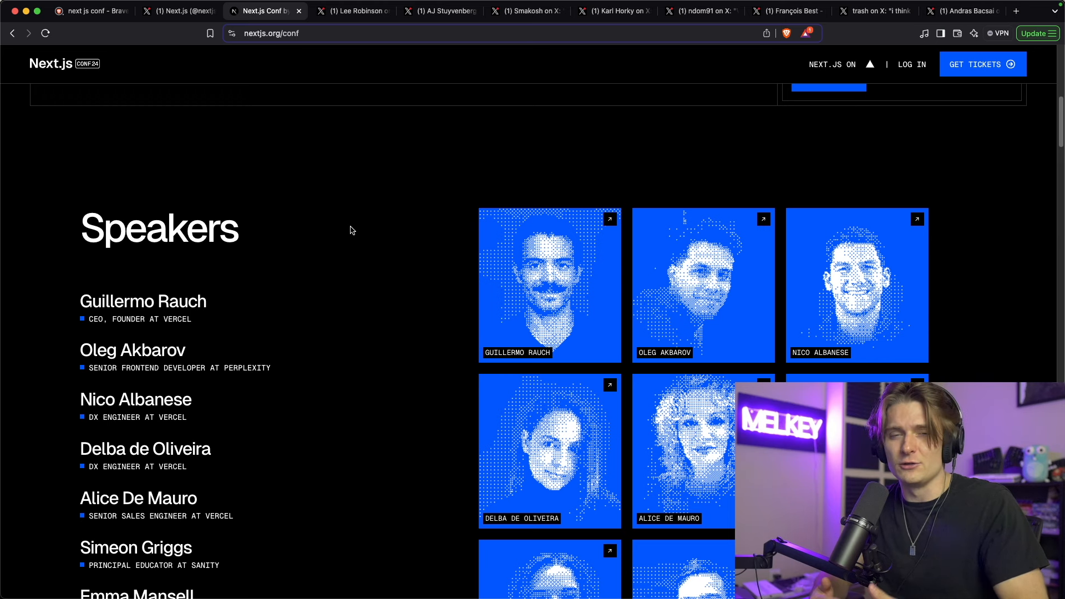
Step: Switch to Lee Robinson's X post about giving ticket sales back to open source
left_click(351, 11)
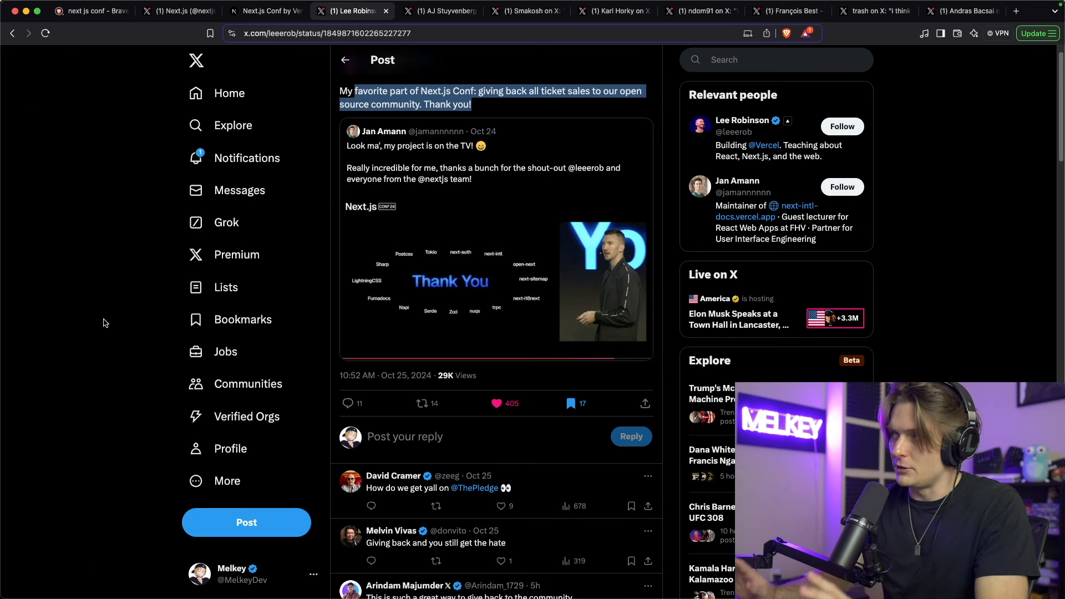
Step: Read Lee Robinson's post, then switch to AJ Stuyvenberg's post thanking Vercel for sponsorship
scroll("up", 3)
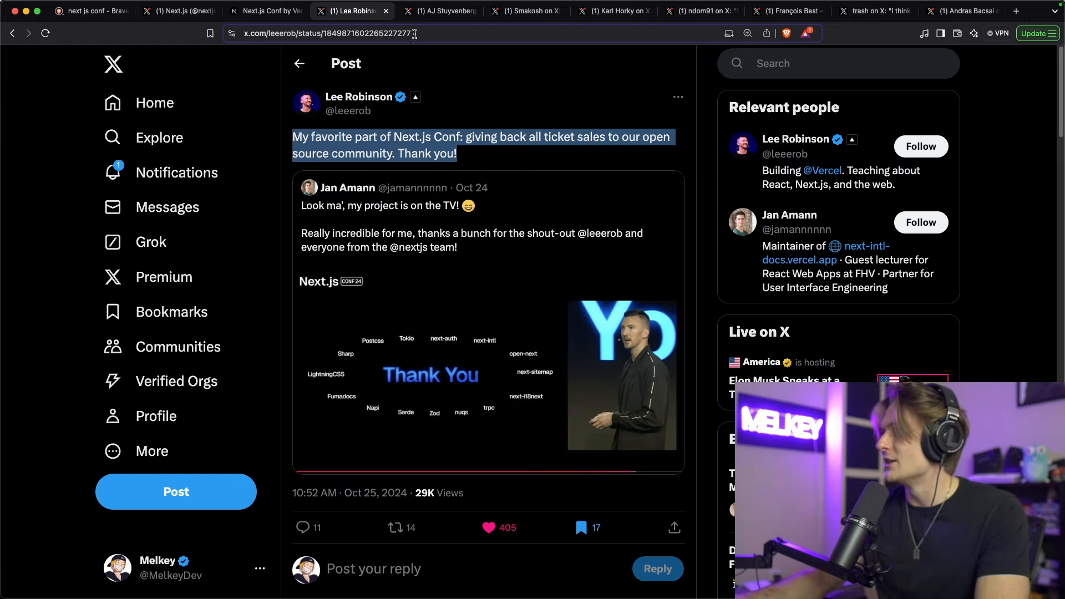
left_click(441, 11)
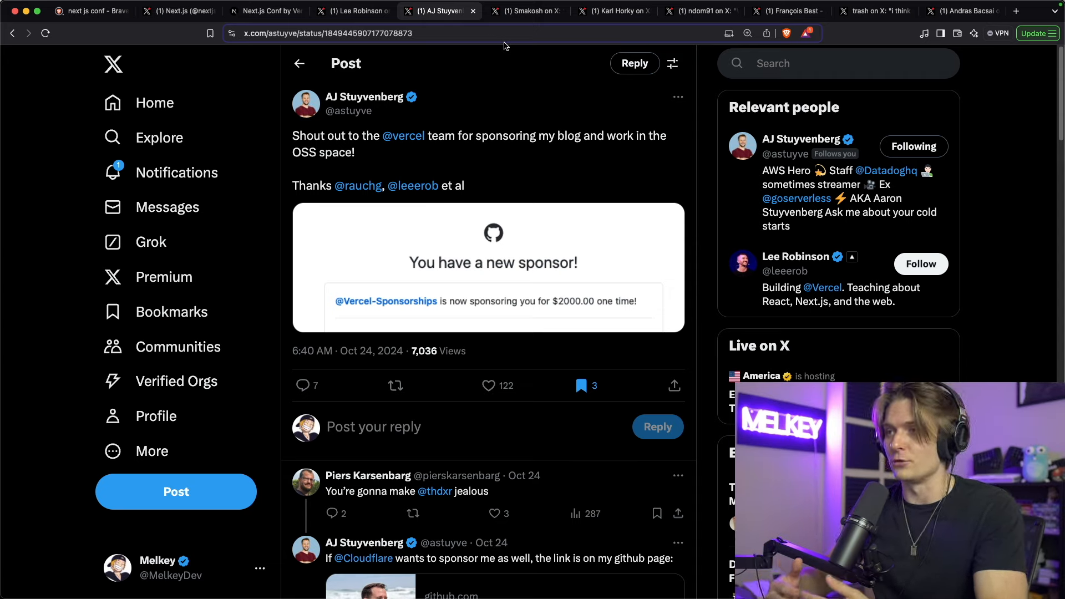
mouse_move(467, 168)
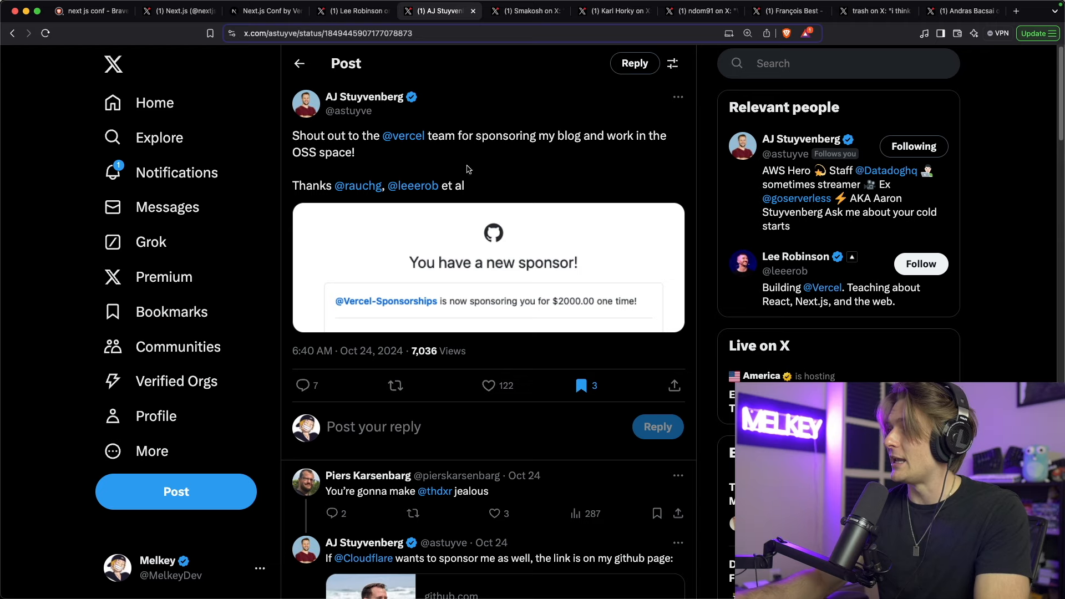
mouse_move(404, 135)
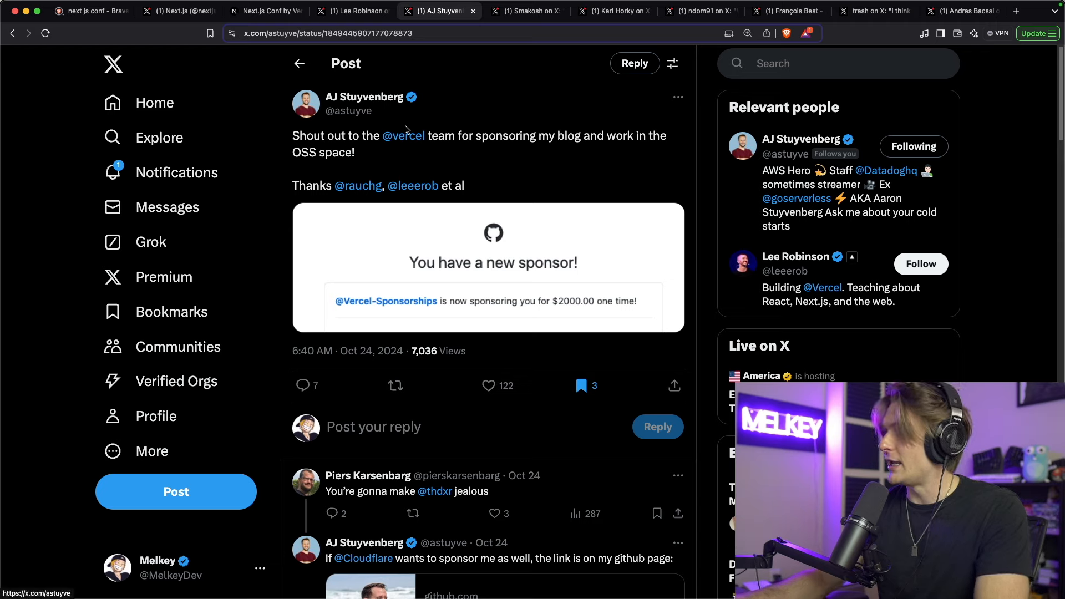
mouse_move(522, 141)
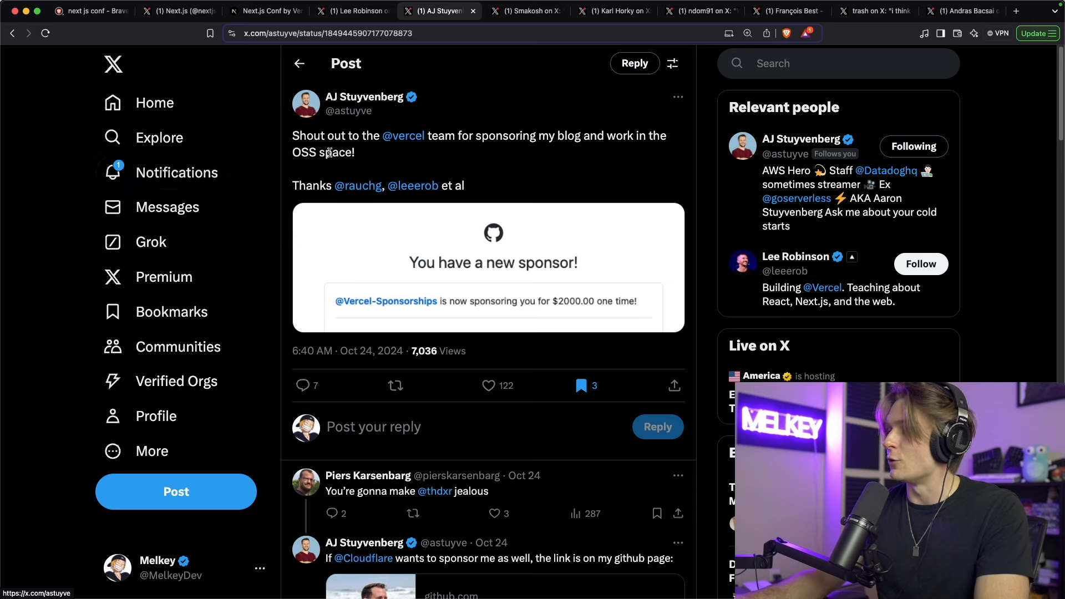
mouse_move(447, 182)
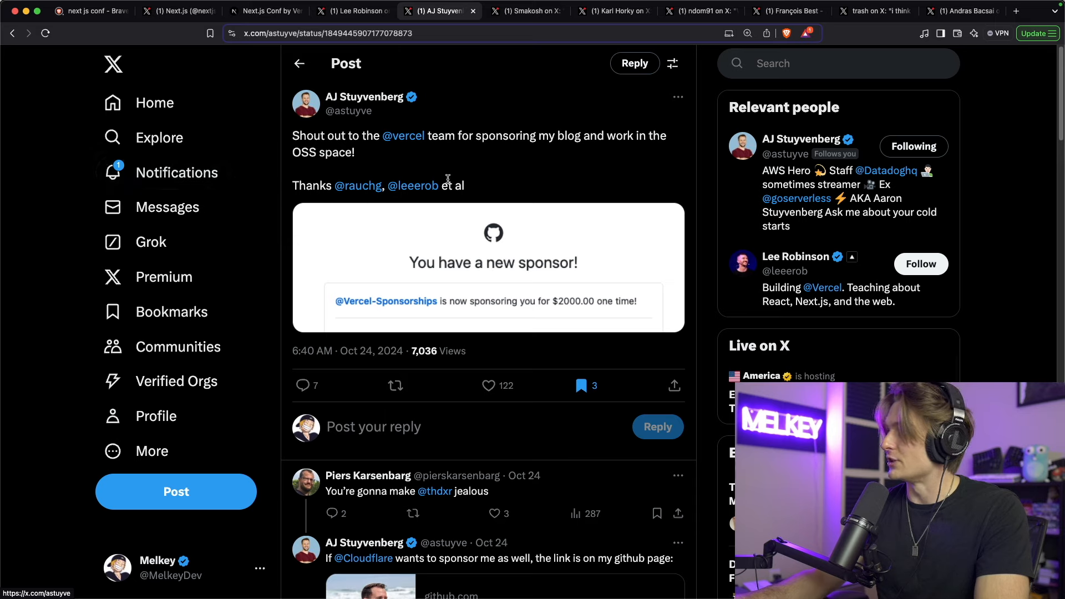
mouse_move(577, 283)
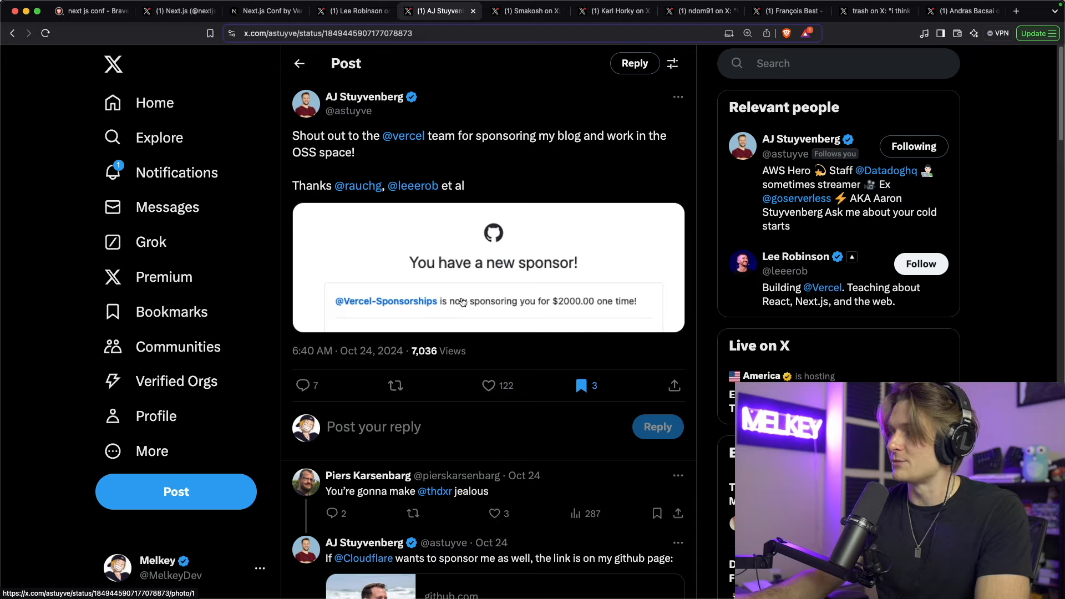
mouse_move(581, 304)
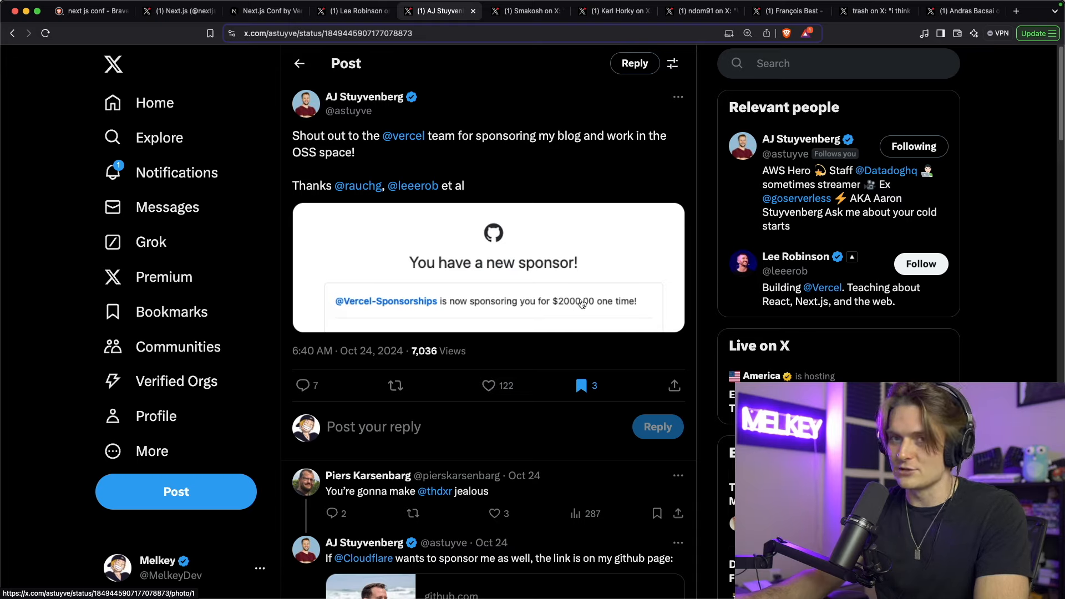
mouse_move(562, 240)
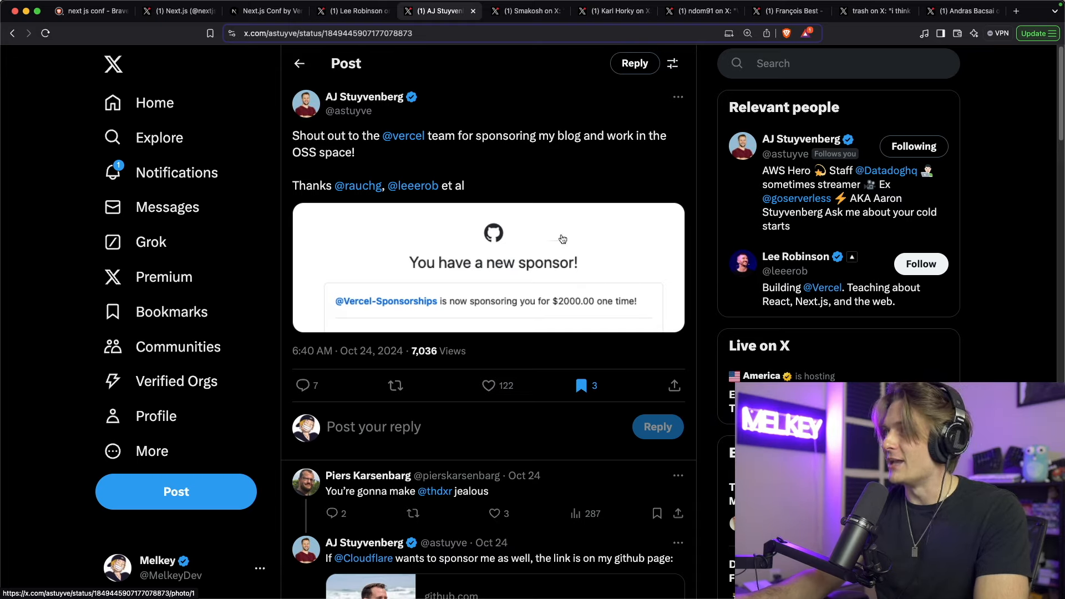
Step: Switch to Smakosh's post praising Vercel for giving ticket money to open source developers
left_click(526, 11)
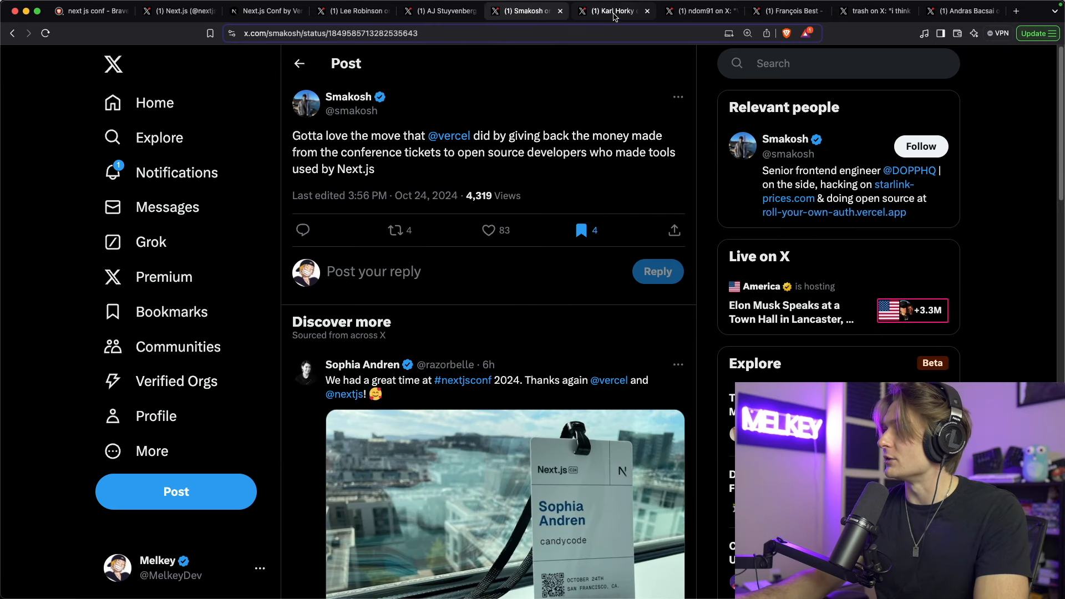
Step: Flip through Karl Horky's and ndom91's thank-you posts, ending on François Best's $2000 sponsorship post
left_click(608, 11)
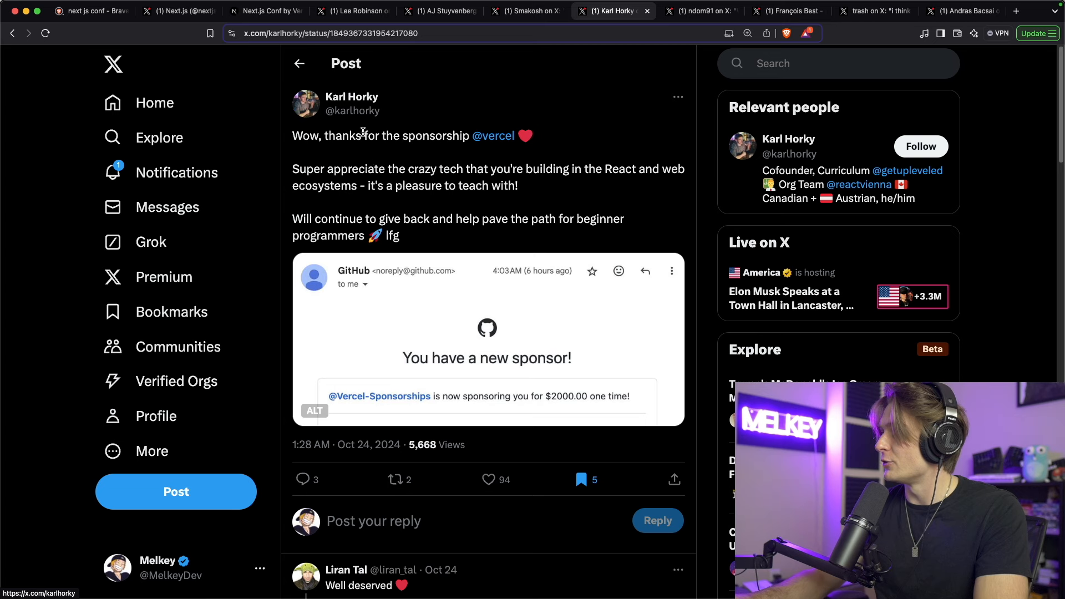
left_click(700, 11)
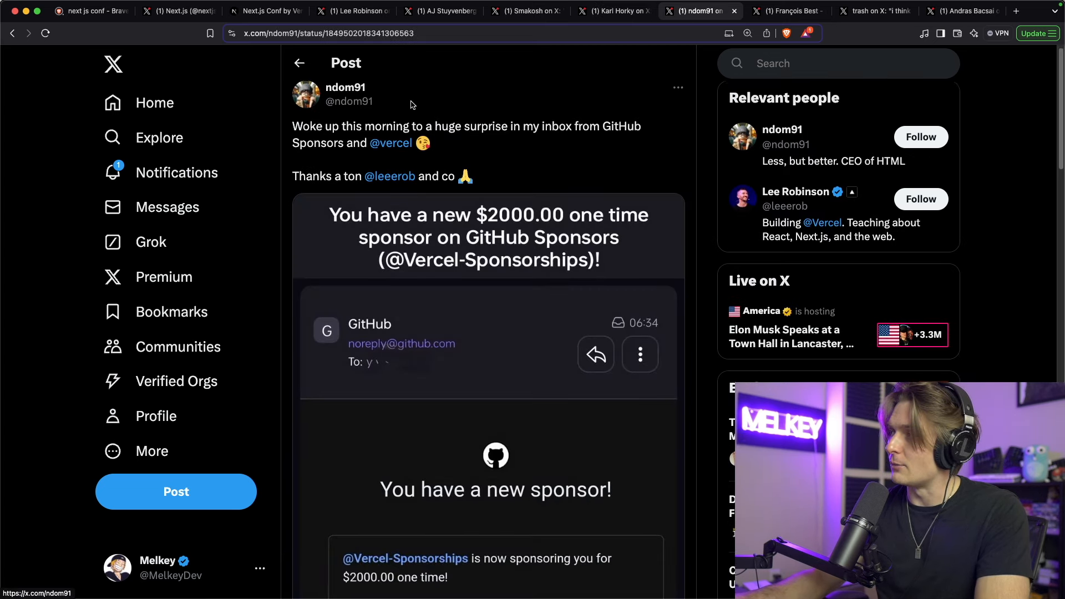
scroll("down", 3)
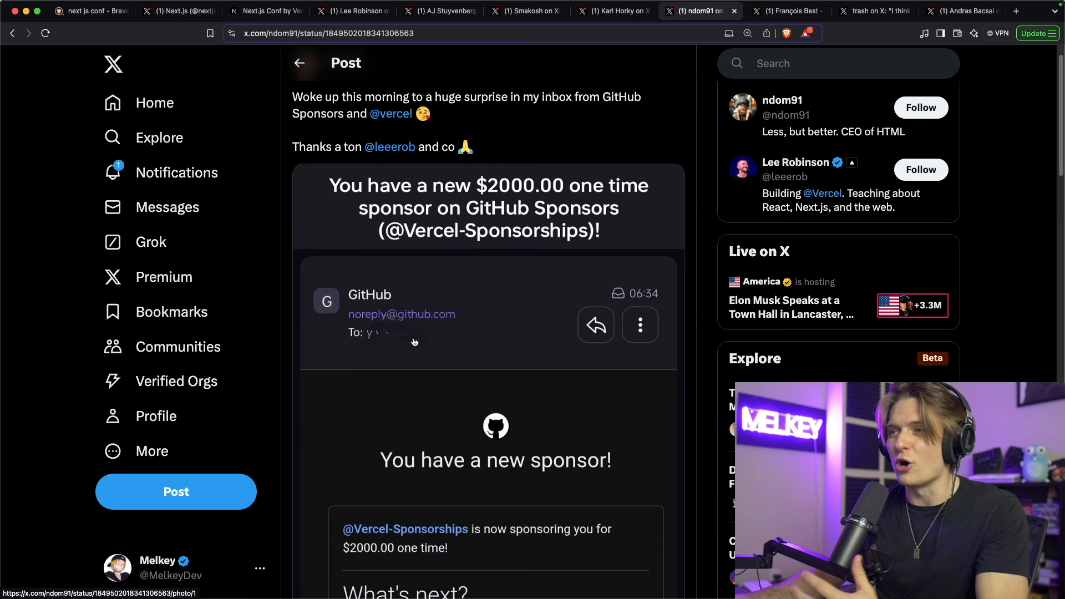
left_click(784, 11)
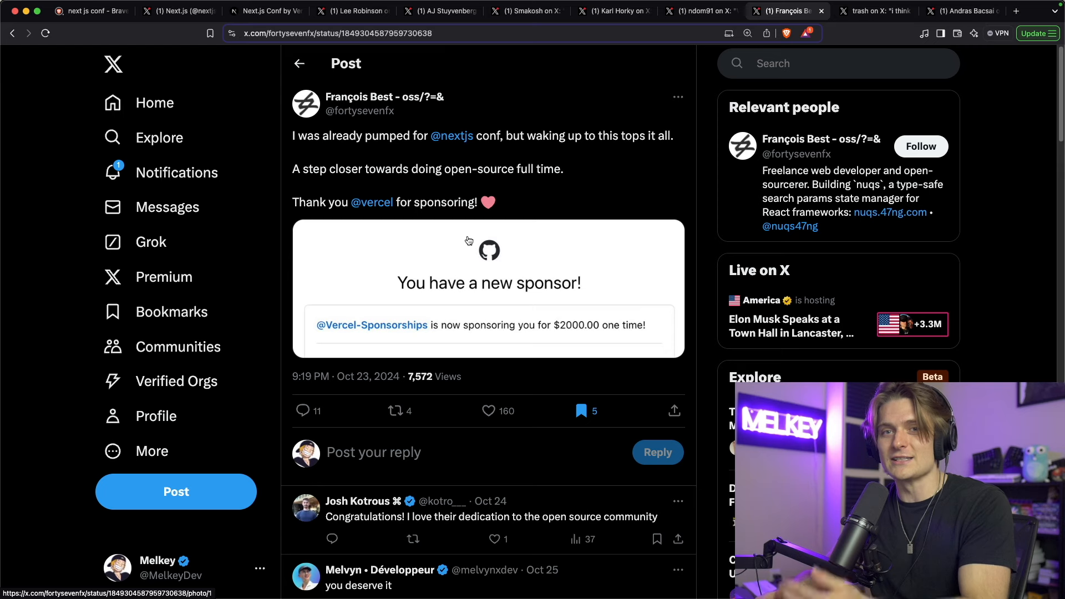
Step: Return to Smakosh's post about Vercel giving conference ticket money back to developers
left_click(522, 11)
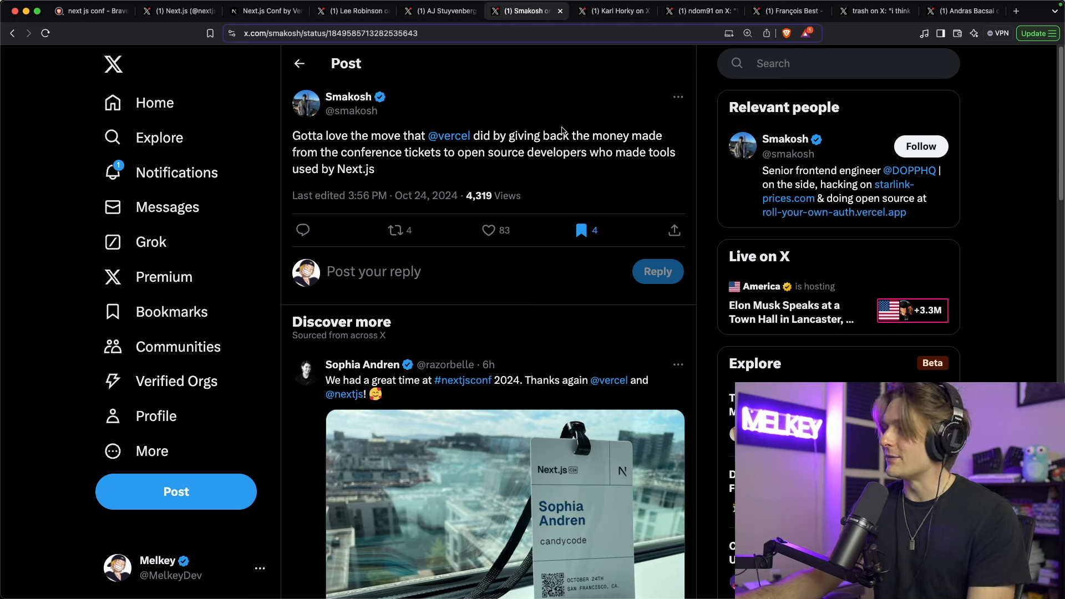
mouse_move(429, 148)
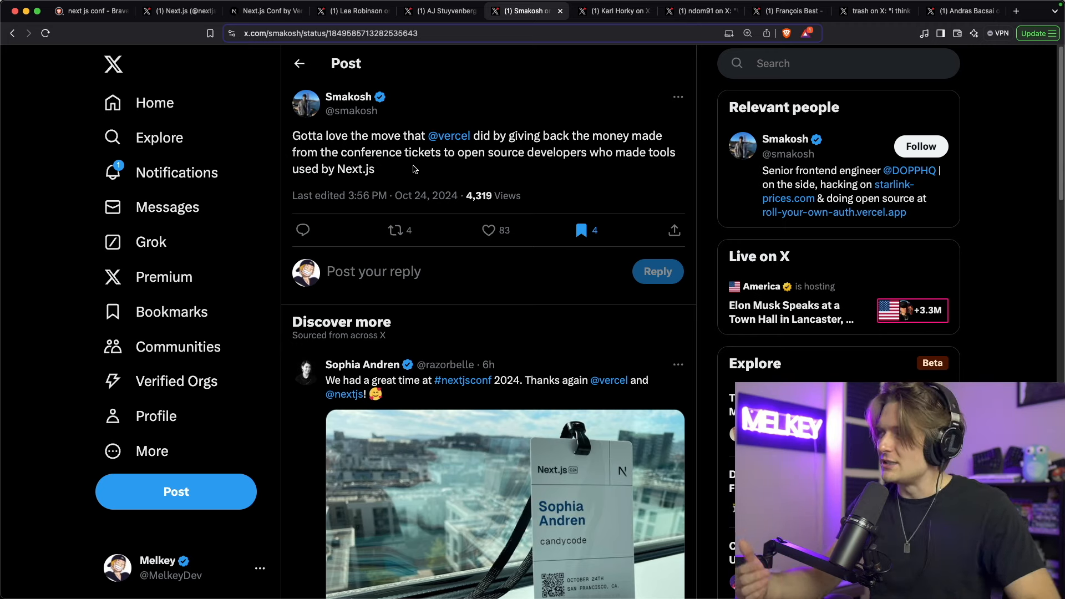
Step: Revisit Karl Horky's and François Best's sponsorship posts, then return to the Next.js Conf speakers page
left_click(612, 12)
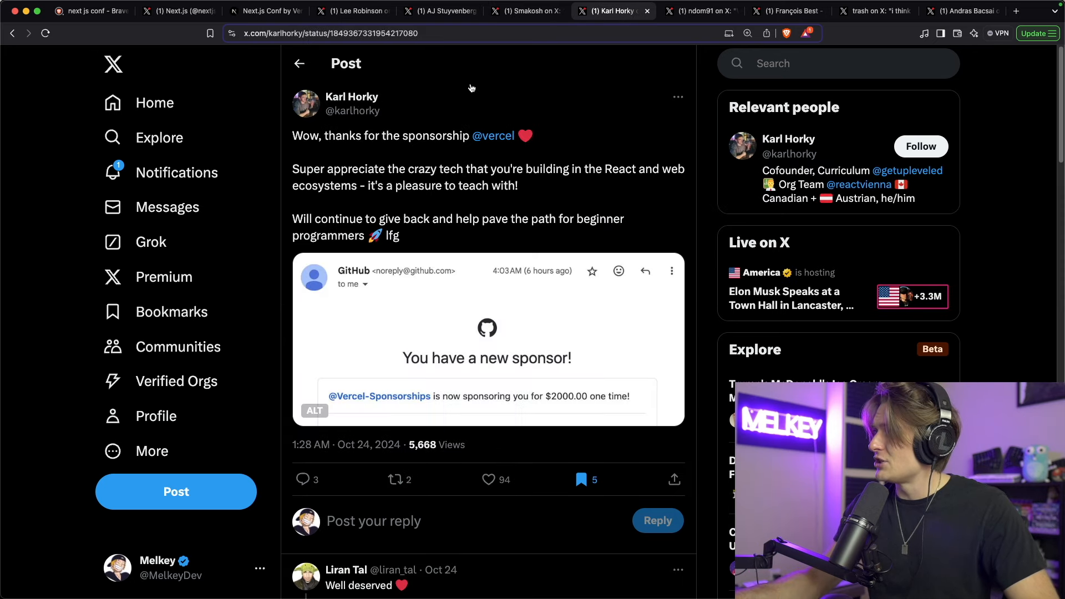
mouse_move(592, 379)
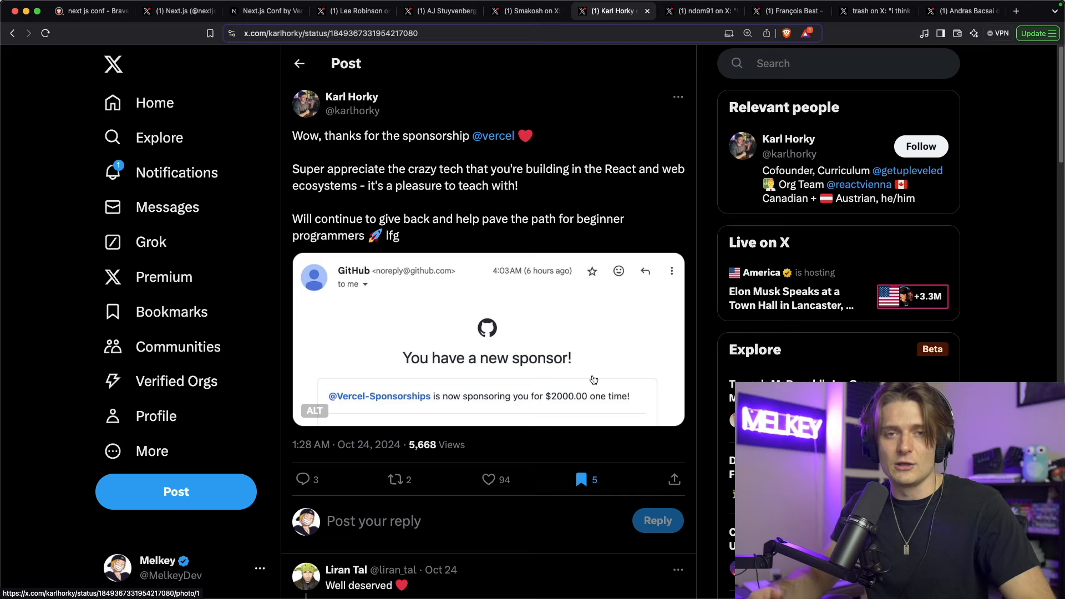
left_click(788, 11)
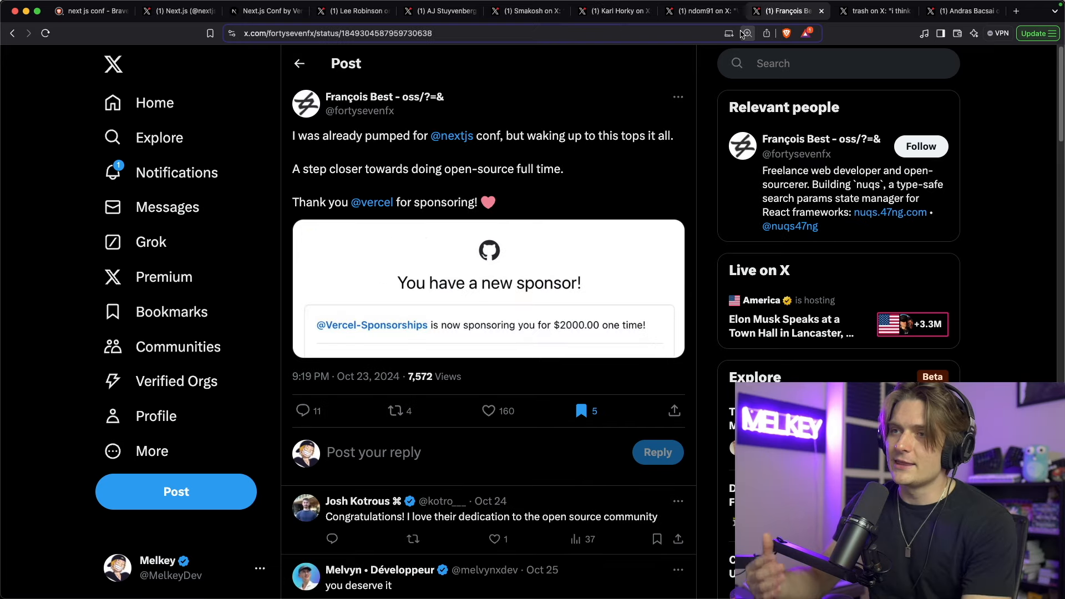
mouse_move(747, 32)
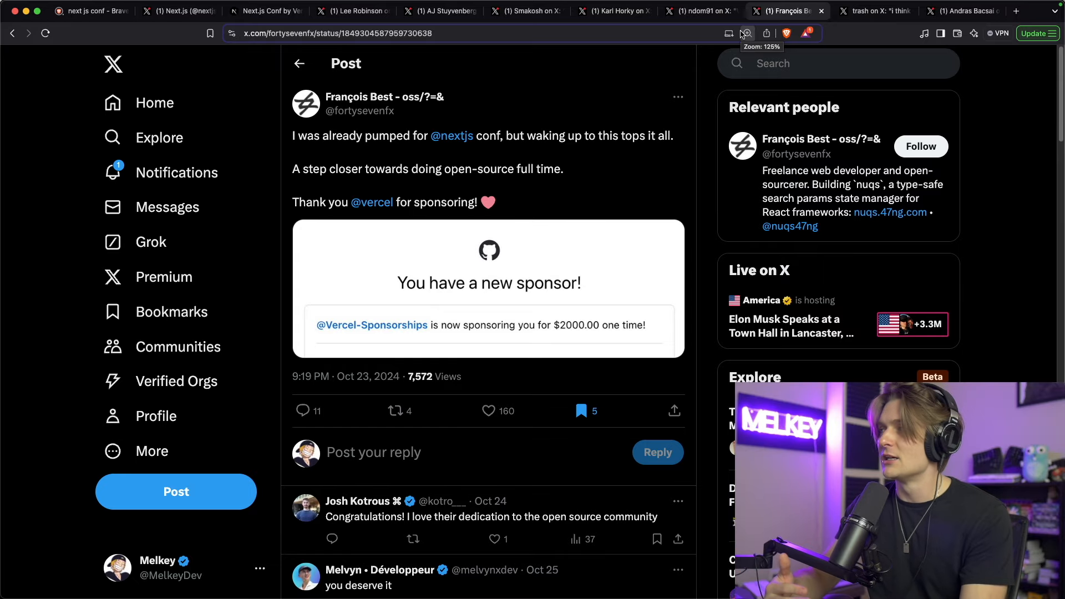
mouse_move(321, 32)
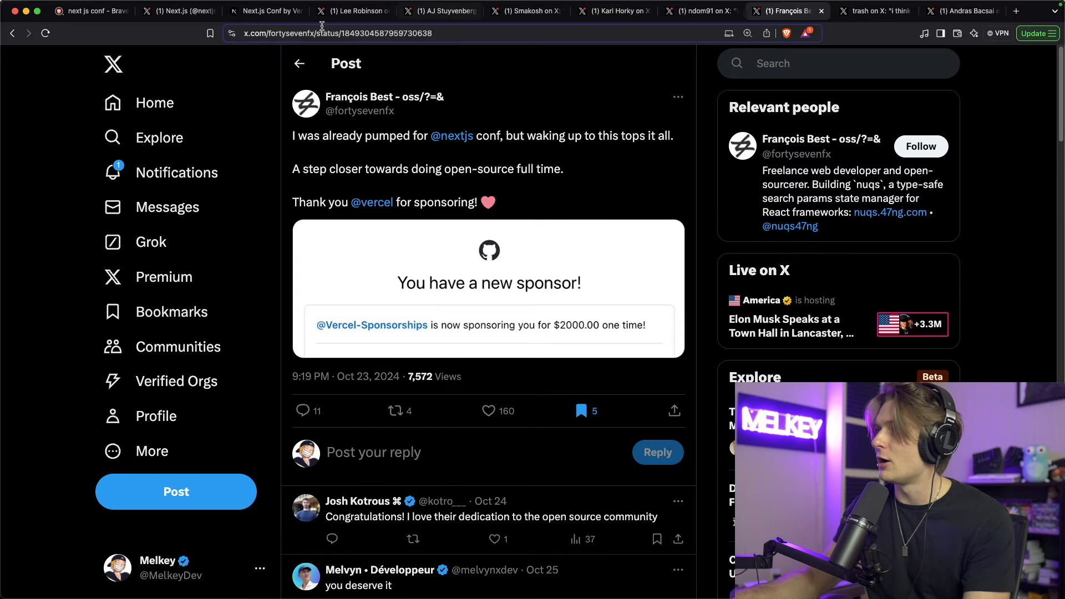
left_click(264, 11)
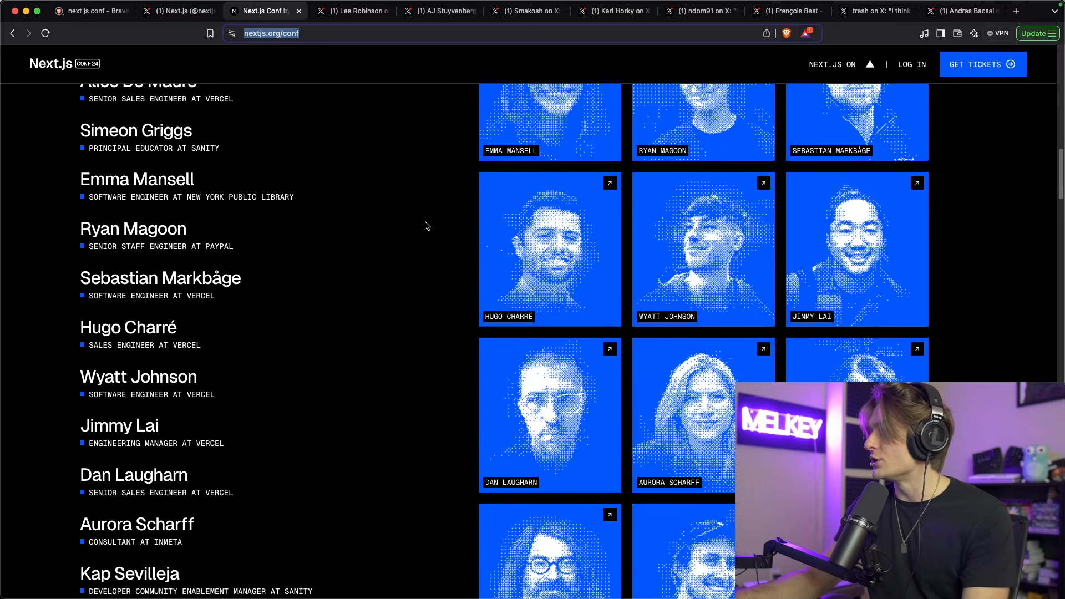
Step: Scroll further down the speakers list, then reopen ndom91's $2000 GitHub sponsorship post
scroll("down", 3)
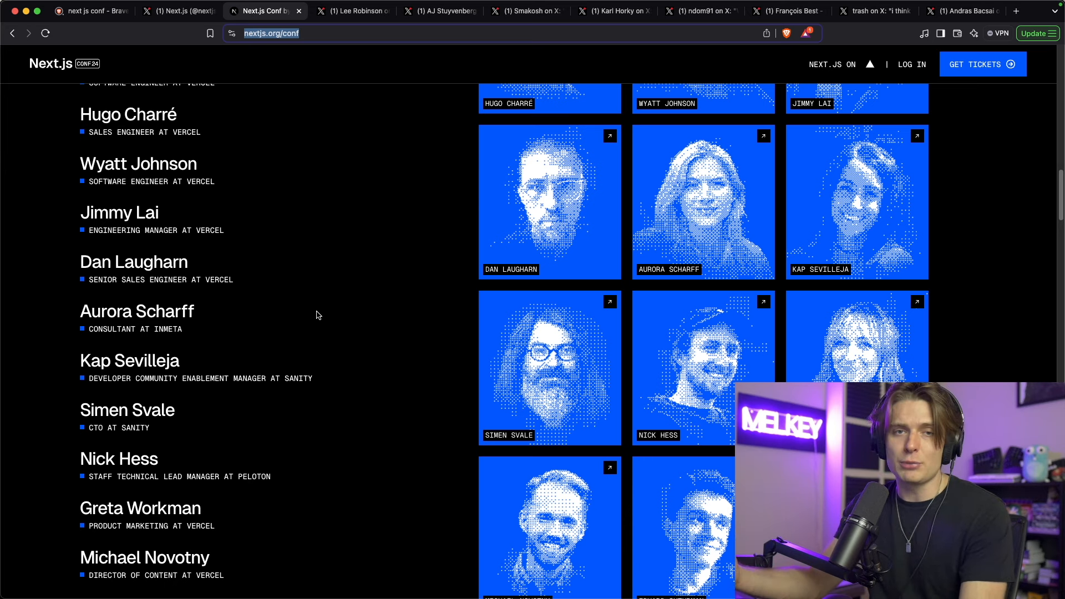
mouse_move(479, 198)
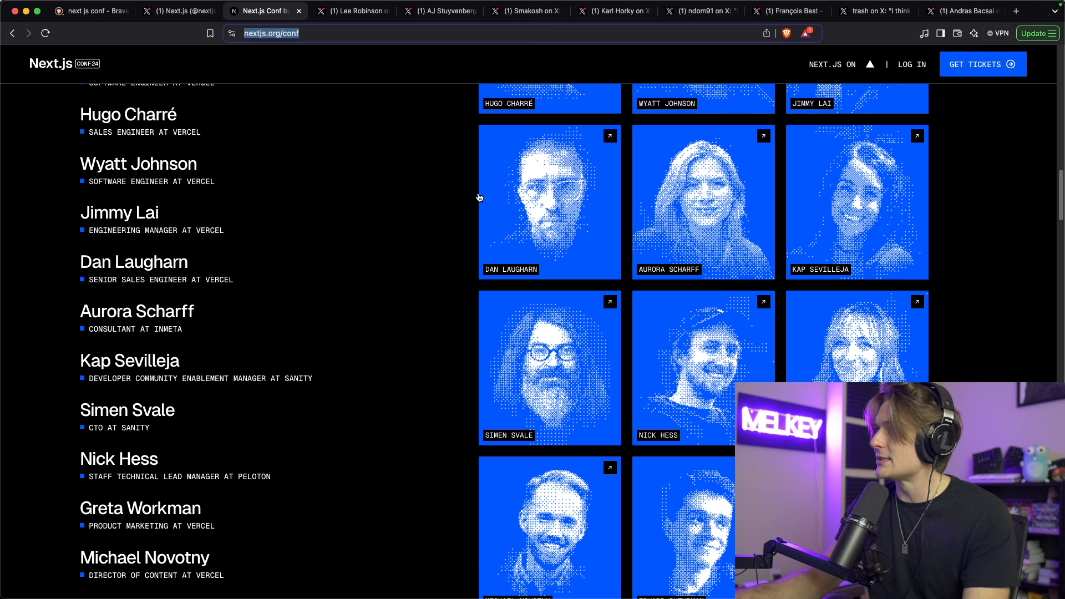
left_click(700, 12)
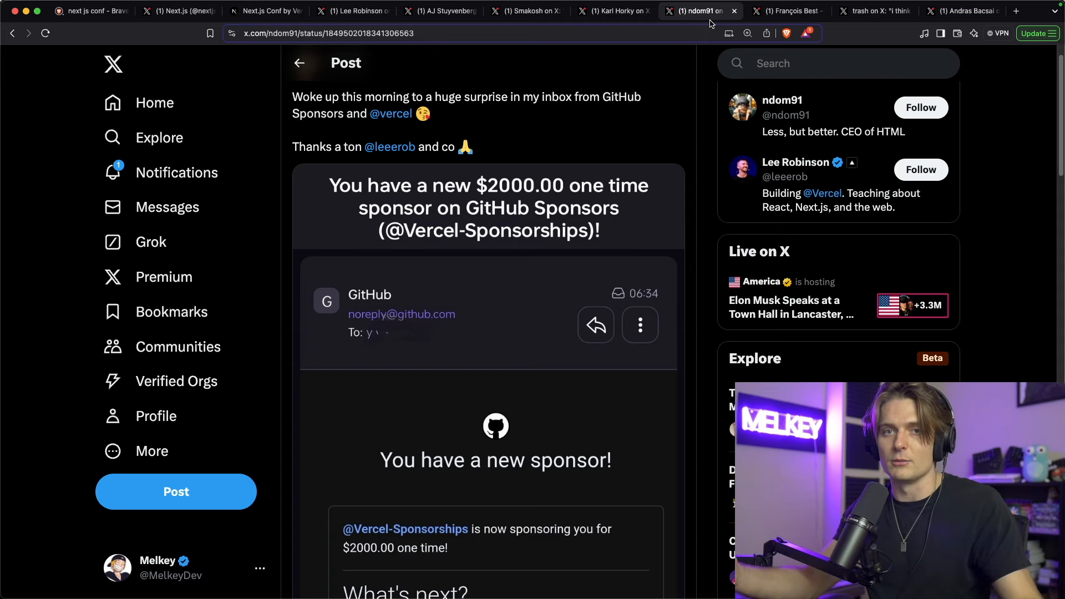
Step: Switch to Andras Bacsai's post calling the $2000 Vercel sponsorship an ultimate achievement unlocked
left_click(874, 11)
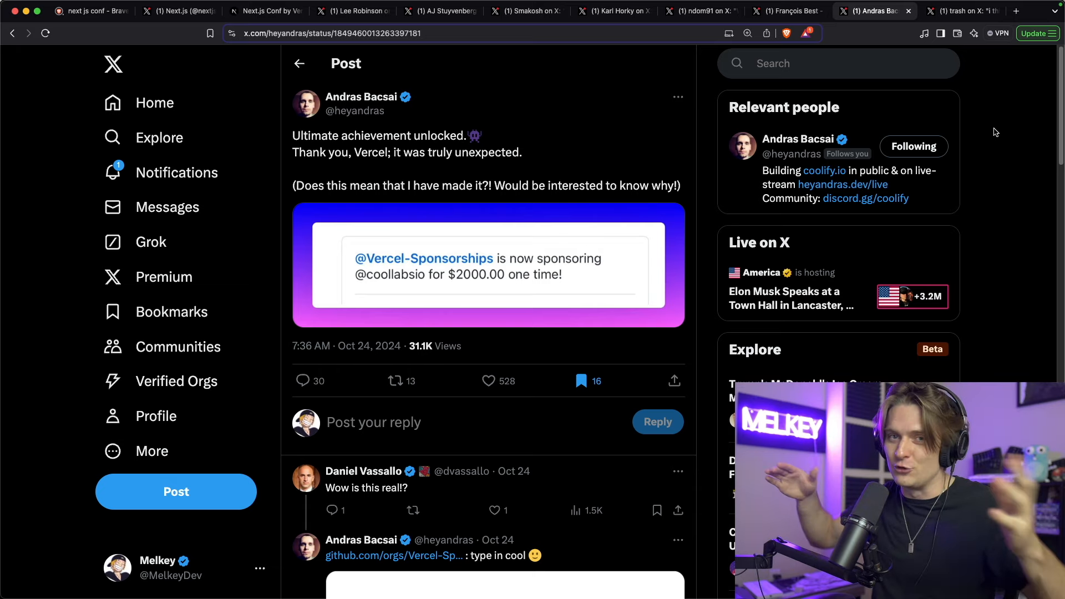
mouse_move(996, 114)
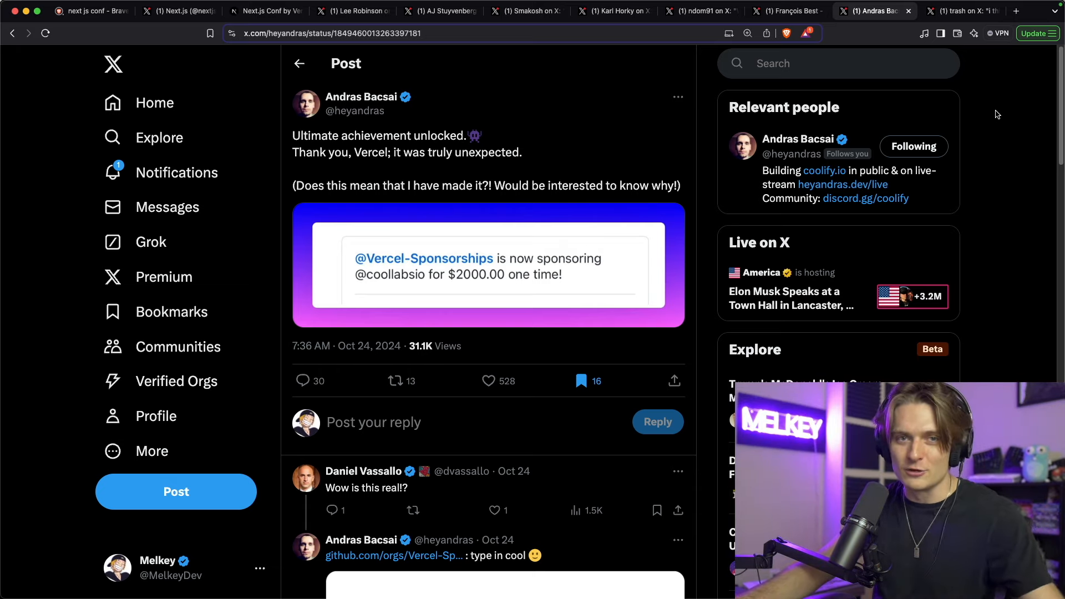
Step: Switch to trash's joke post claiming the Vercel sponsorship money got lost in the mail
left_click(958, 11)
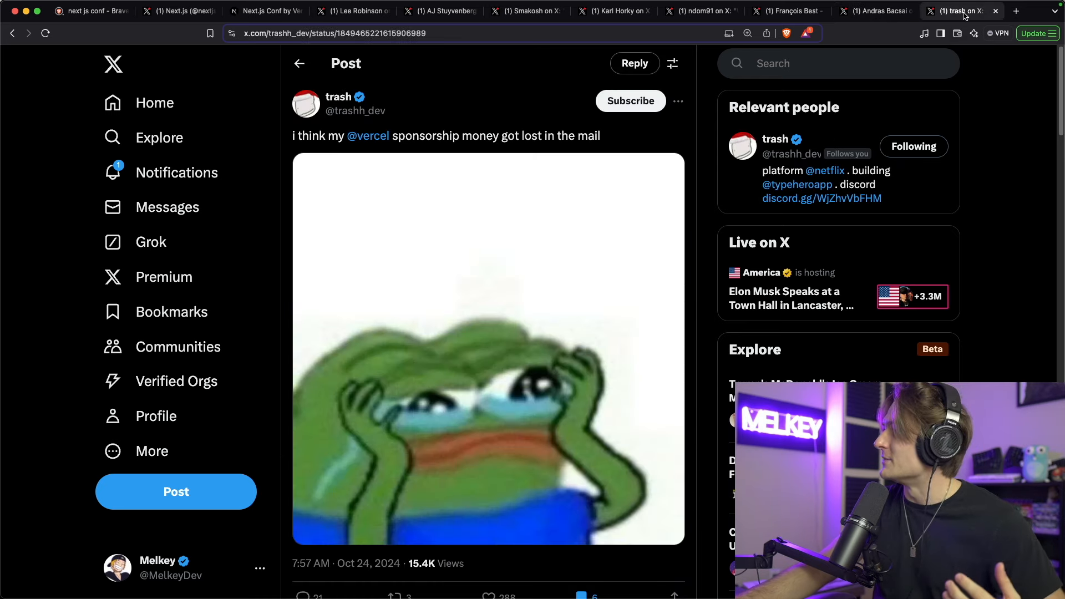
mouse_move(365, 122)
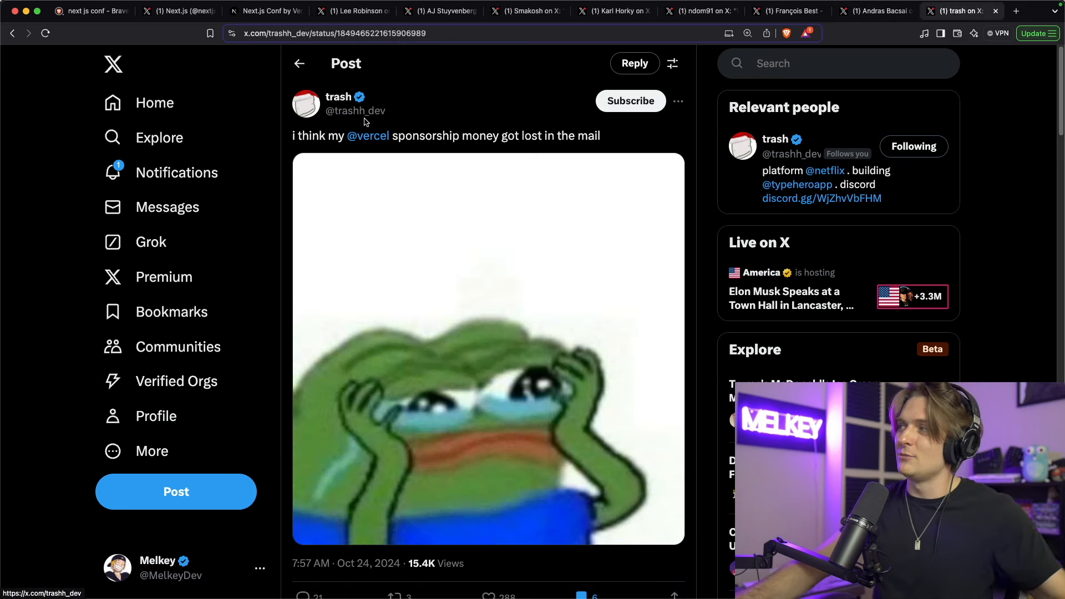
mouse_move(368, 135)
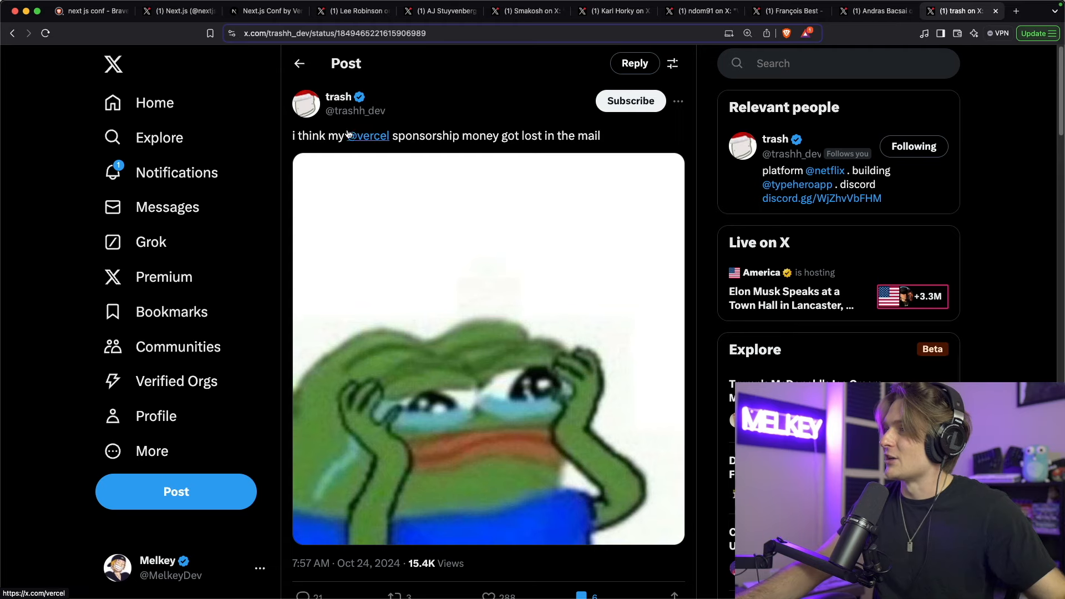
mouse_move(551, 122)
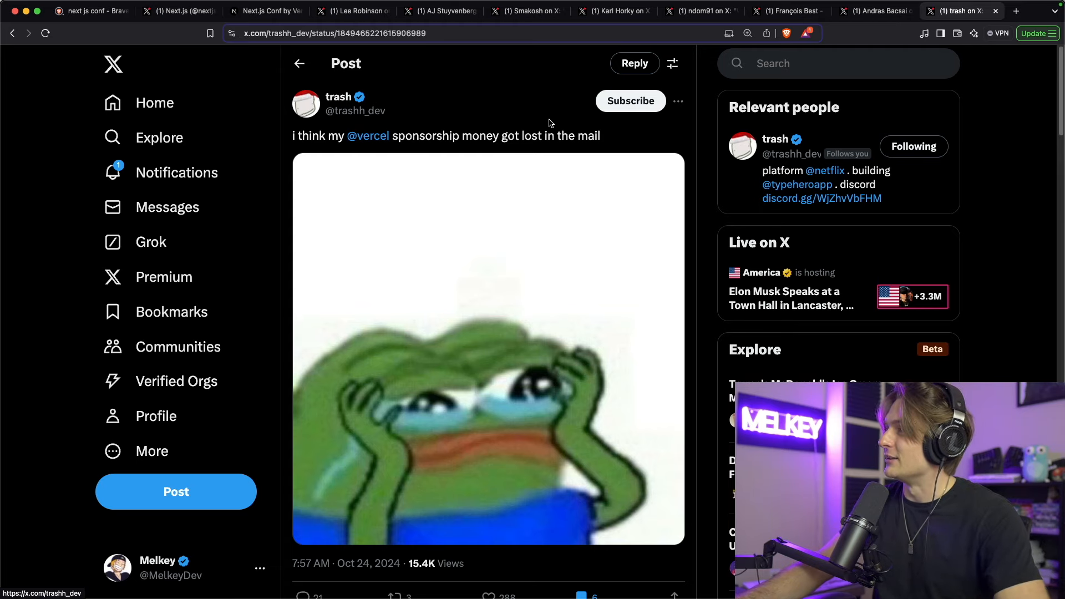